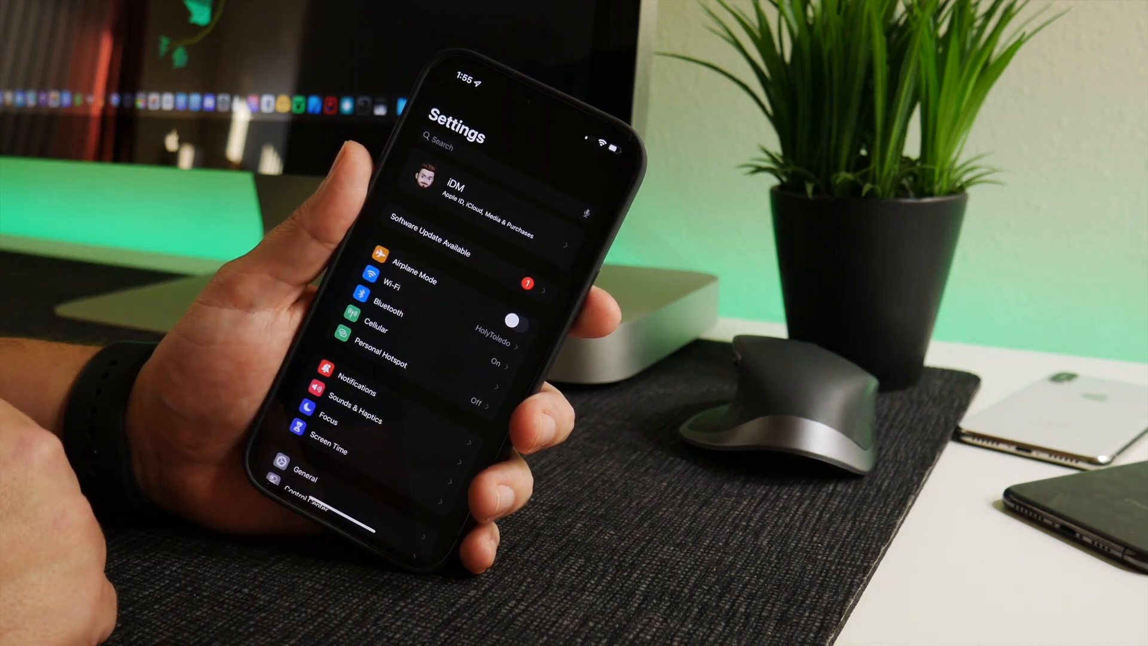
Enable Guided Access in Accessibility settings and turn on Face ID in its Passcode Settings.
scroll("down", 3)
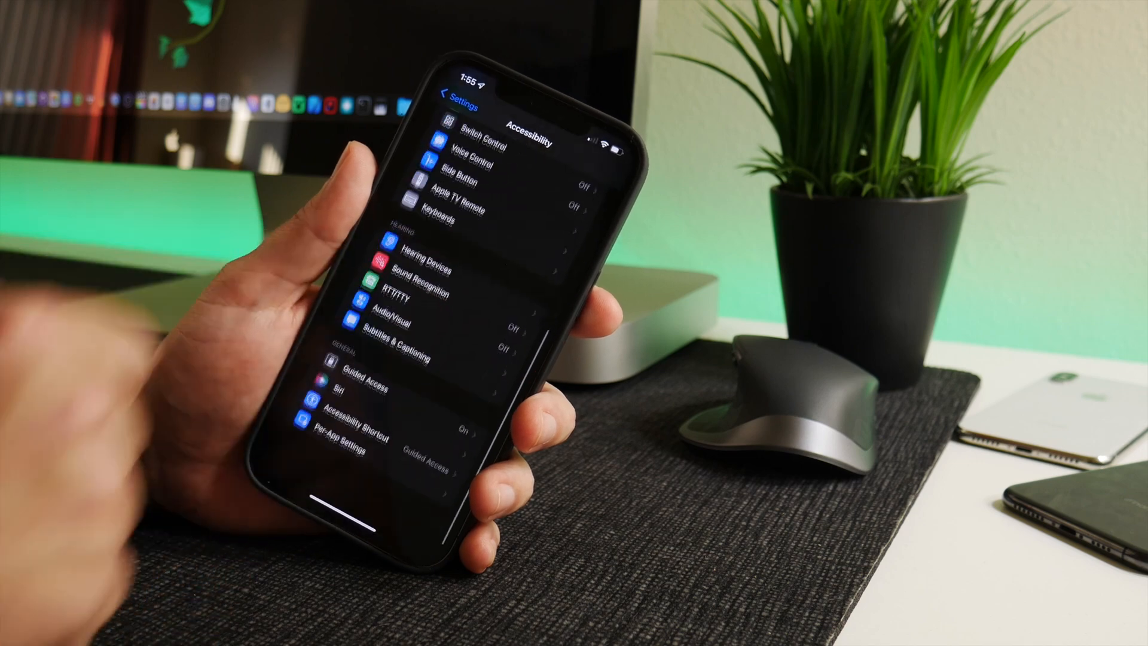
left_click(350, 369)
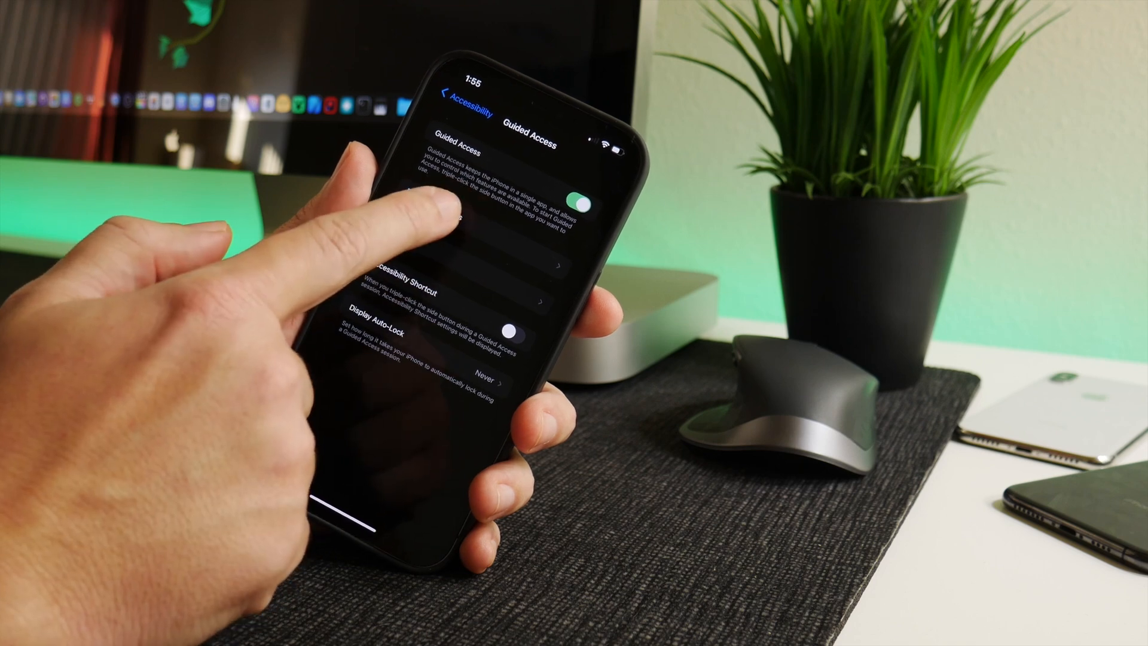
left_click(439, 263)
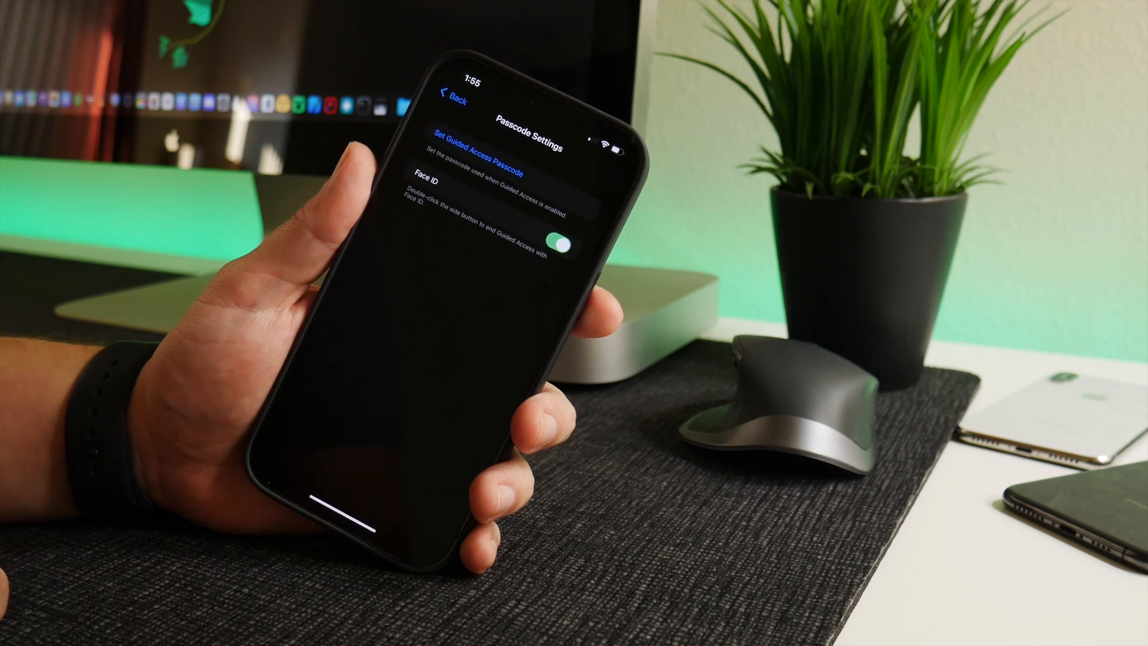
left_click(444, 101)
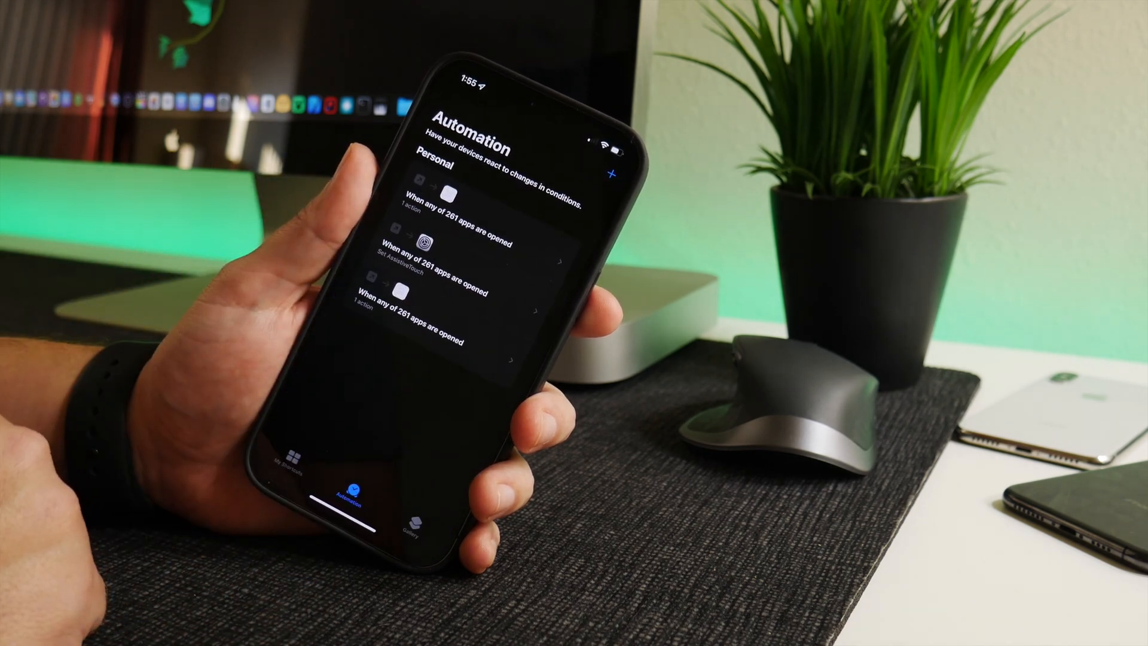
Create a personal automation with an App trigger, searching 'Mes' to pick Messages.
left_click(613, 172)
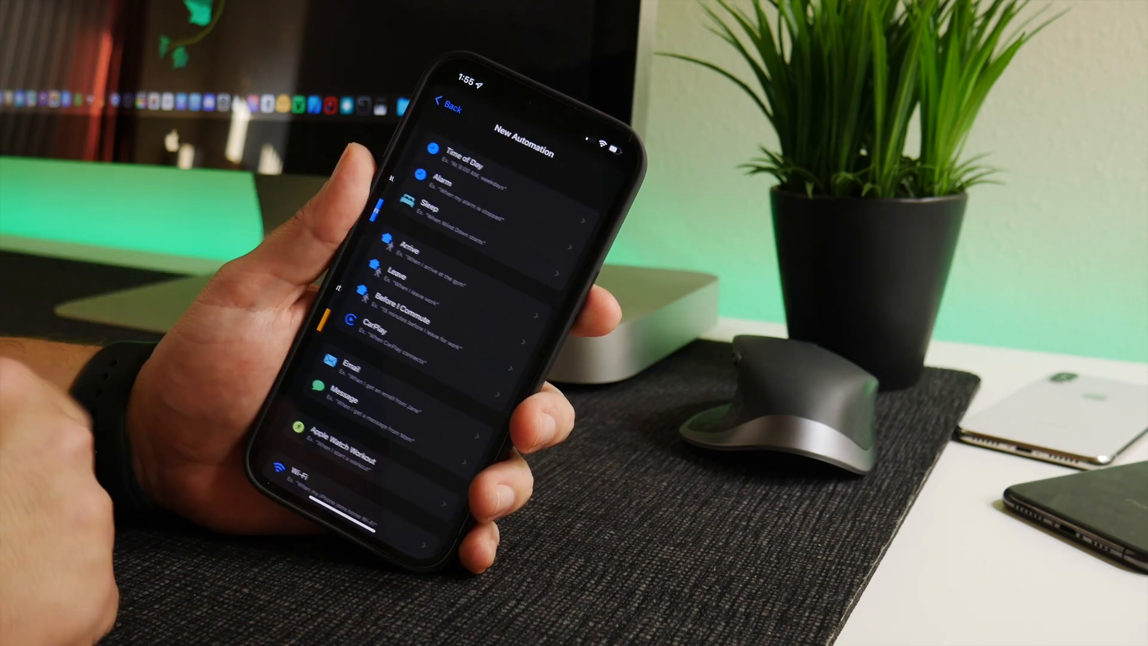
scroll("down", 3)
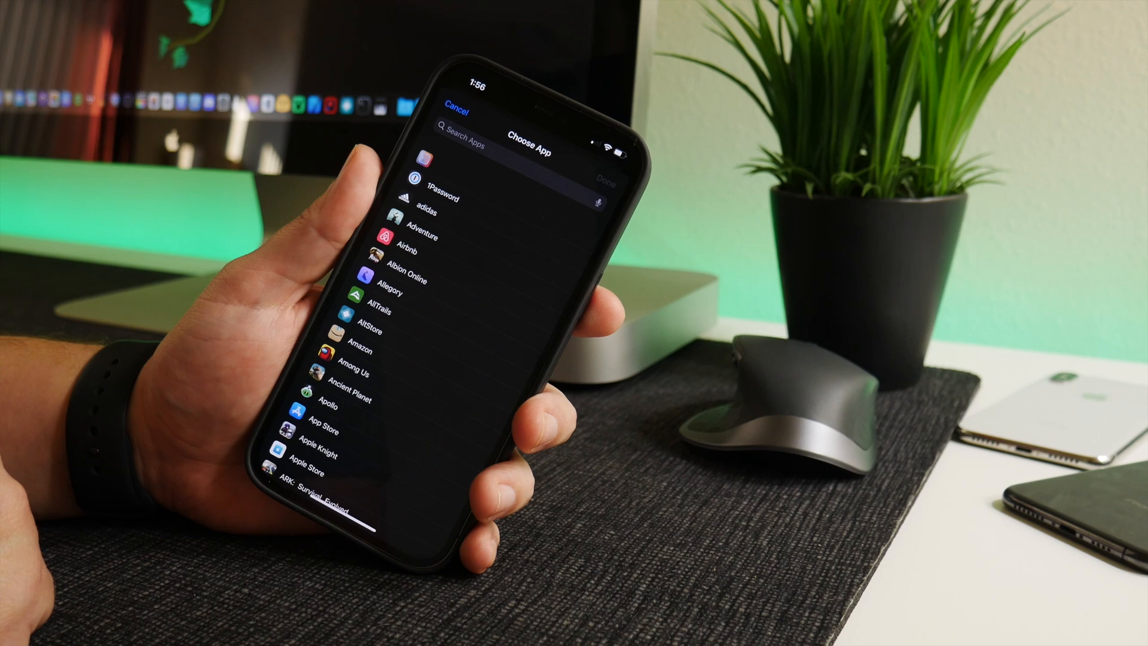
left_click(483, 143)
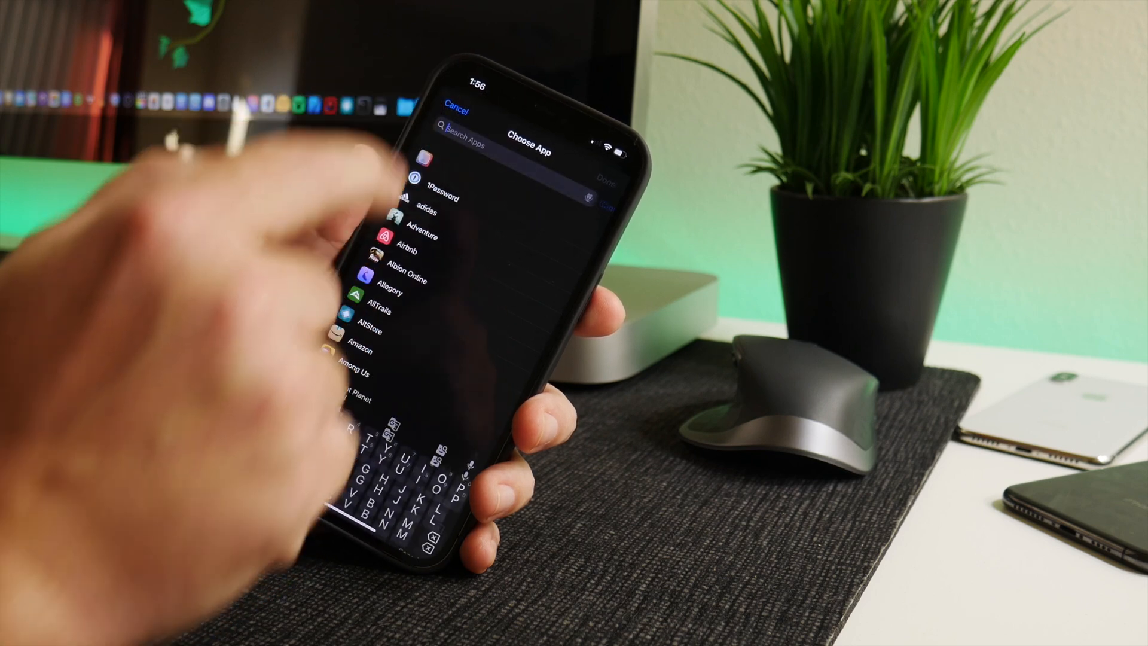
type("Mes")
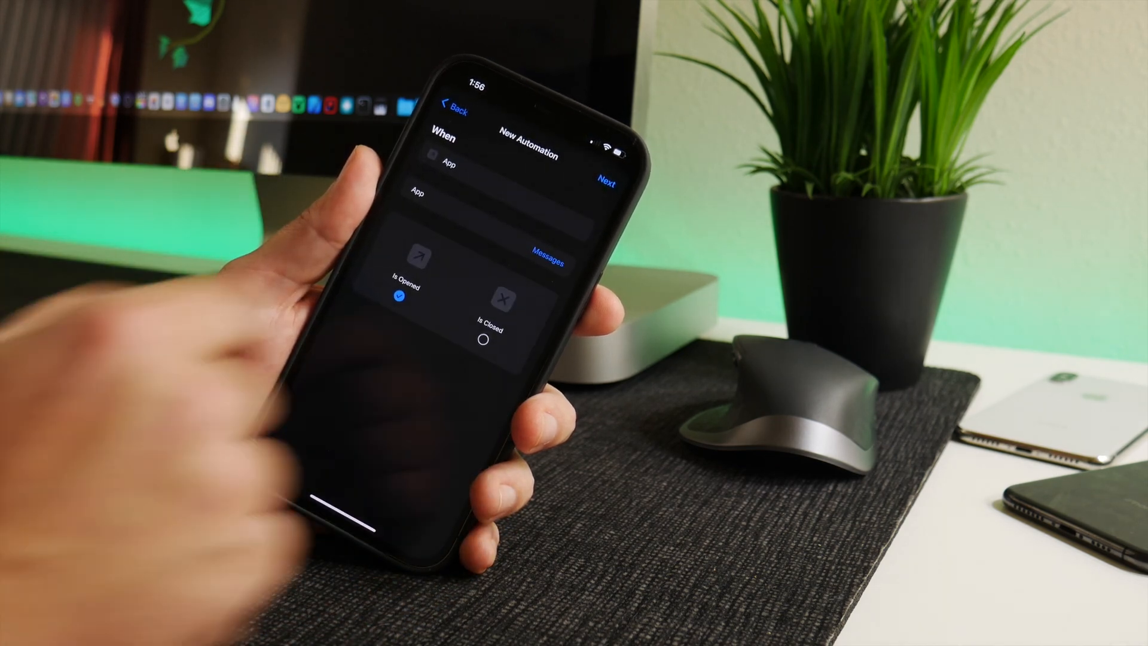
Add the Start Guided Access action and turn off Ask Before Running.
left_click(606, 182)
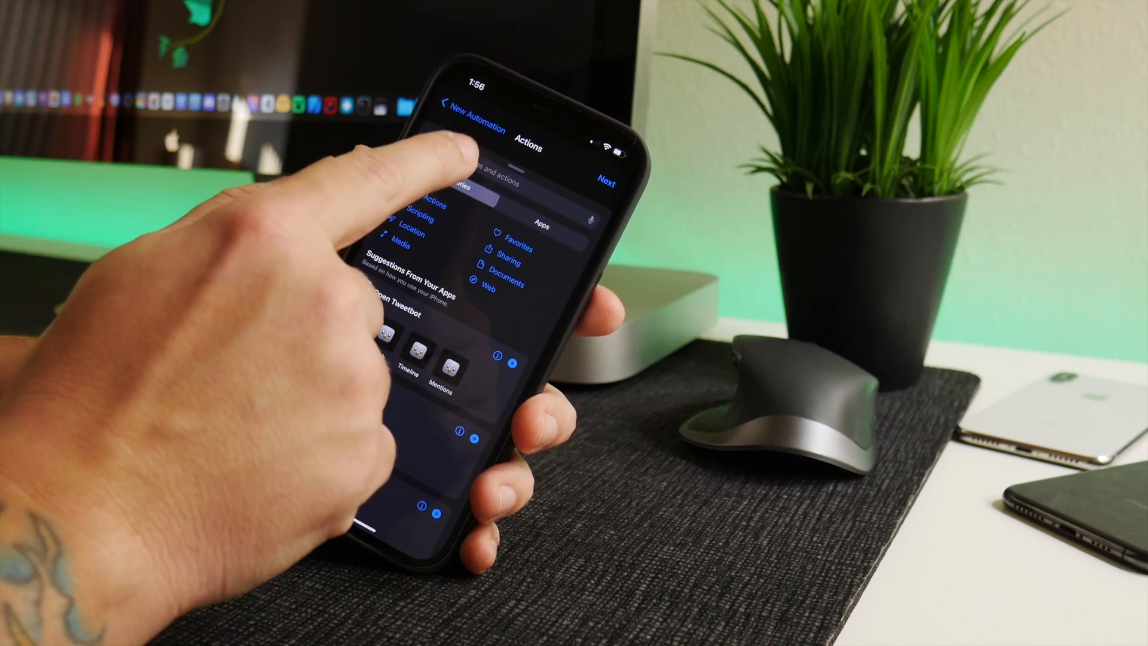
left_click(439, 159)
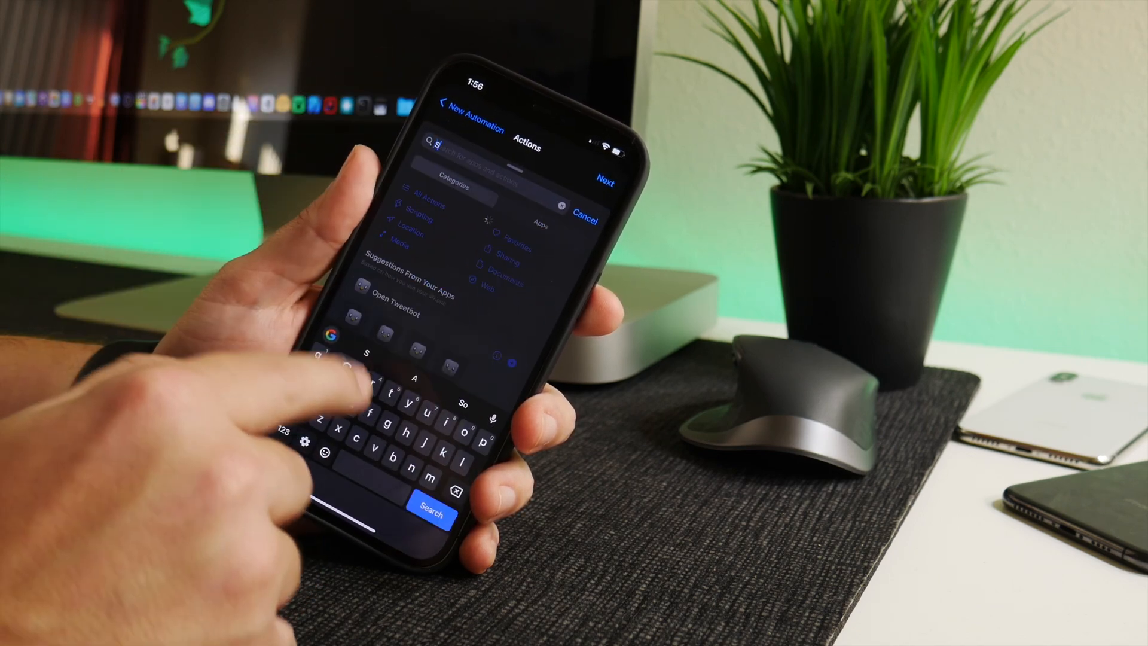
type("tart")
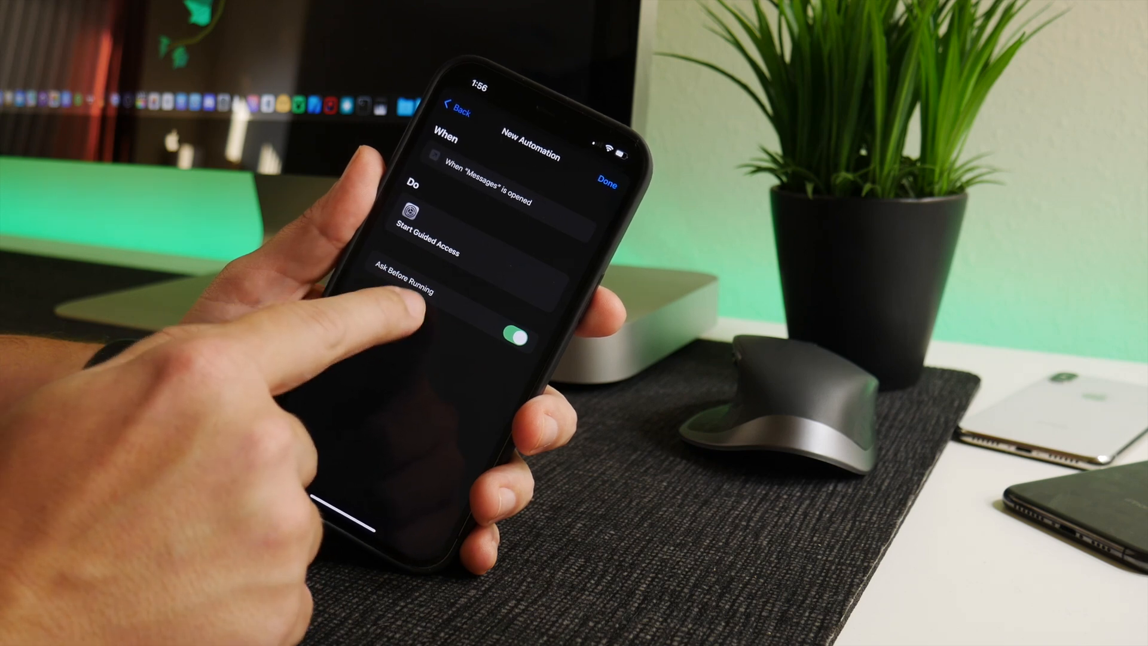
left_click(517, 334)
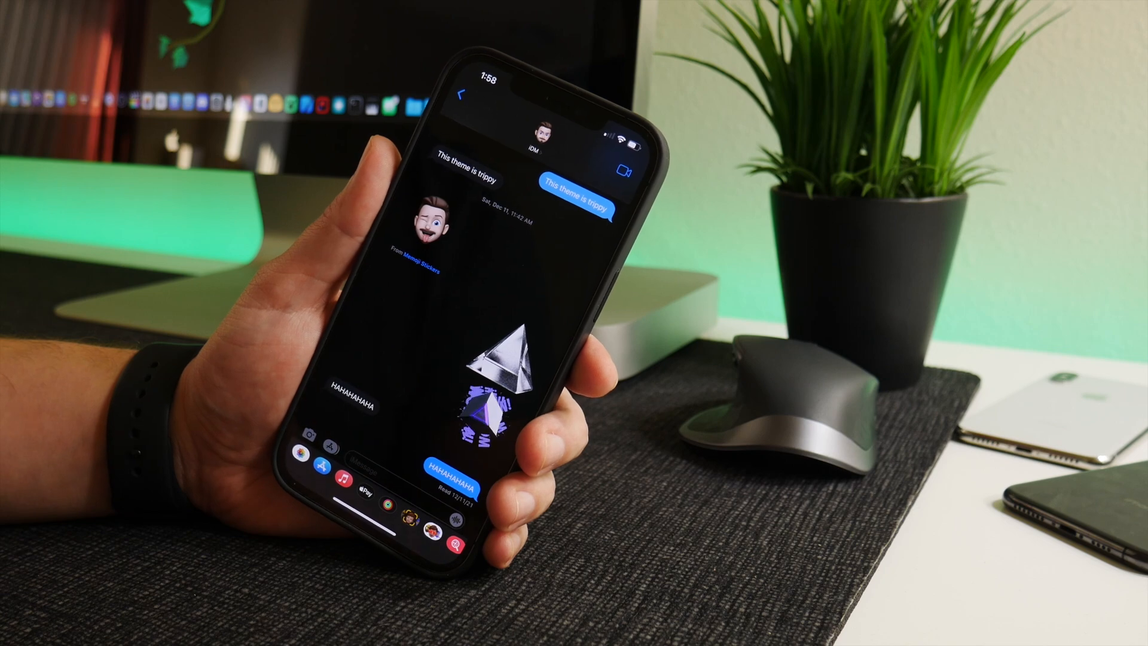
Scroll through the open Messages conversation.
scroll("down", 3)
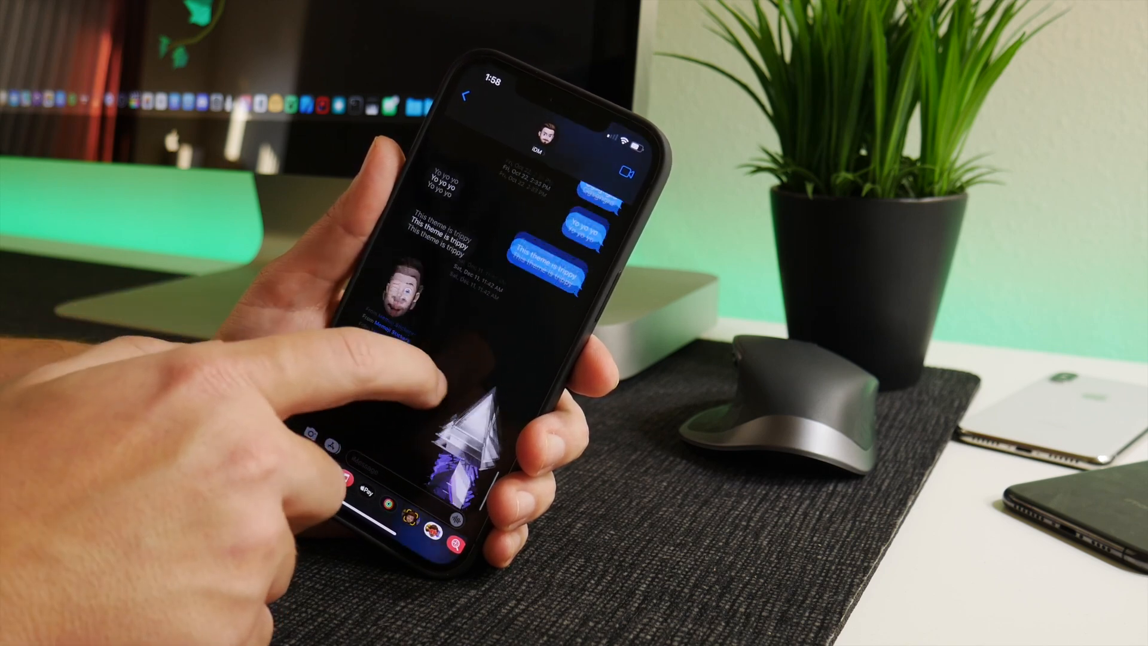